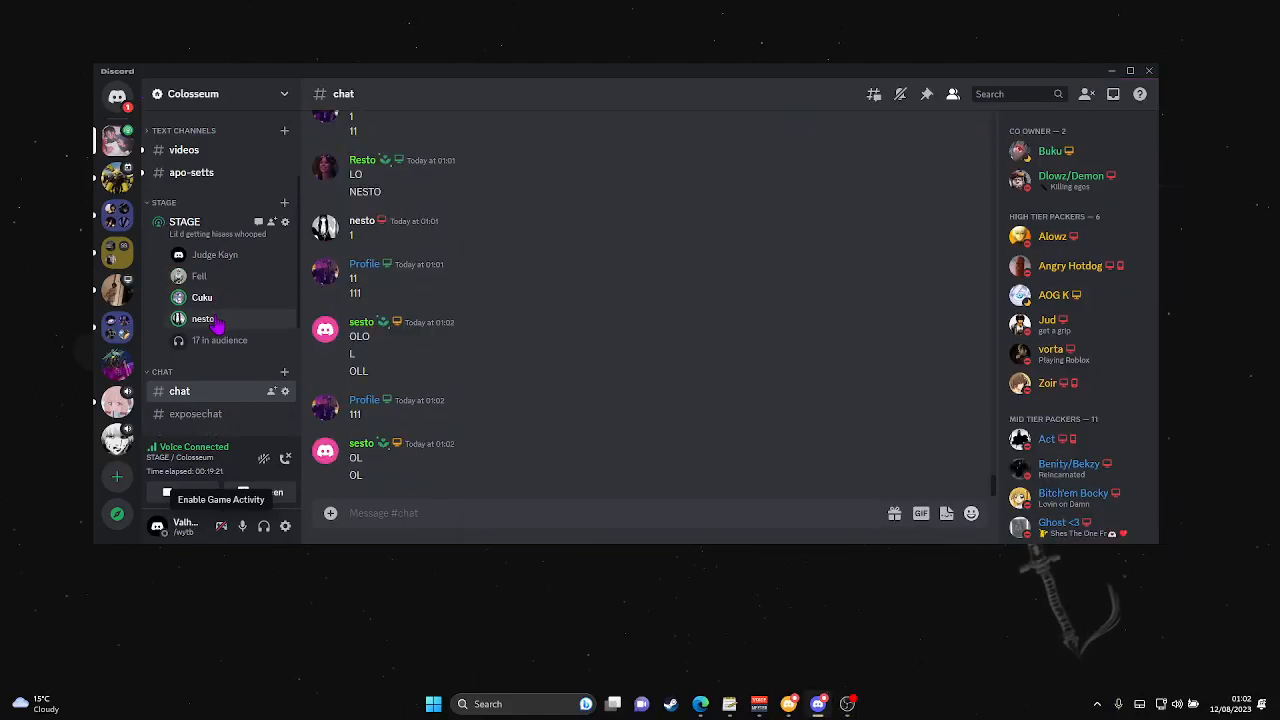
Locally mute the Stage speaker via their right-click context menu.
right_click(204, 318)
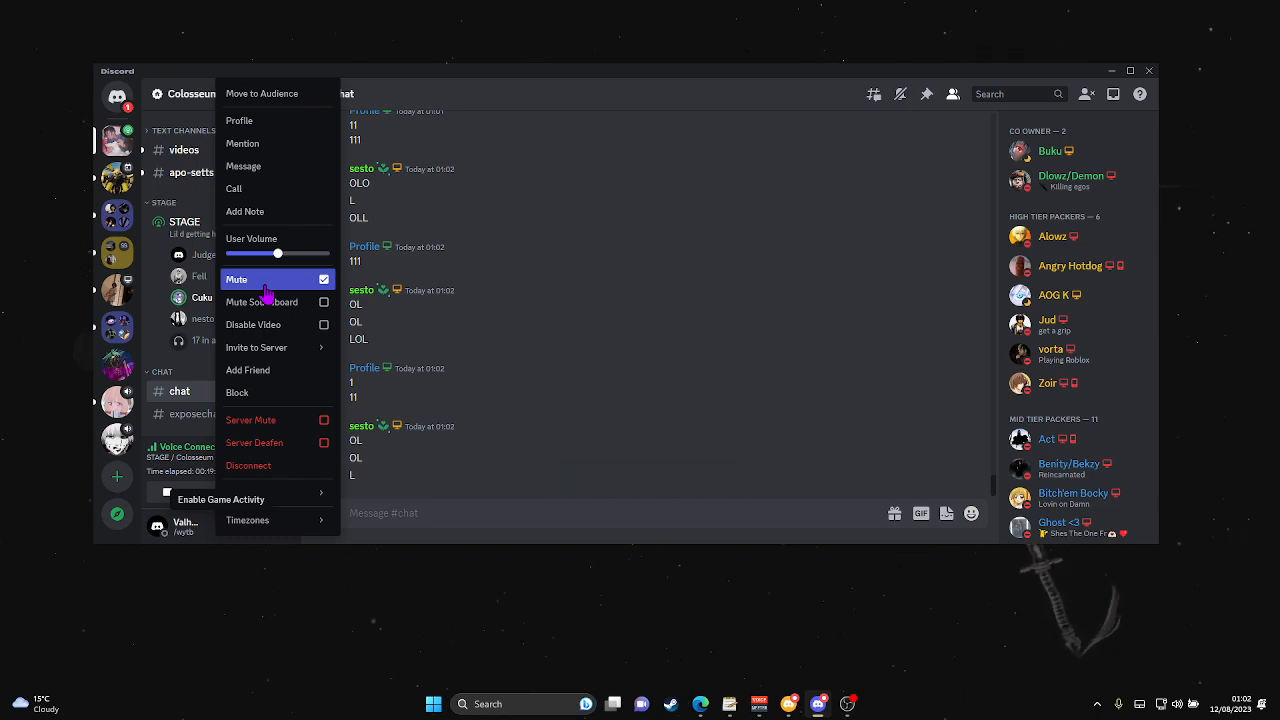
click(236, 280)
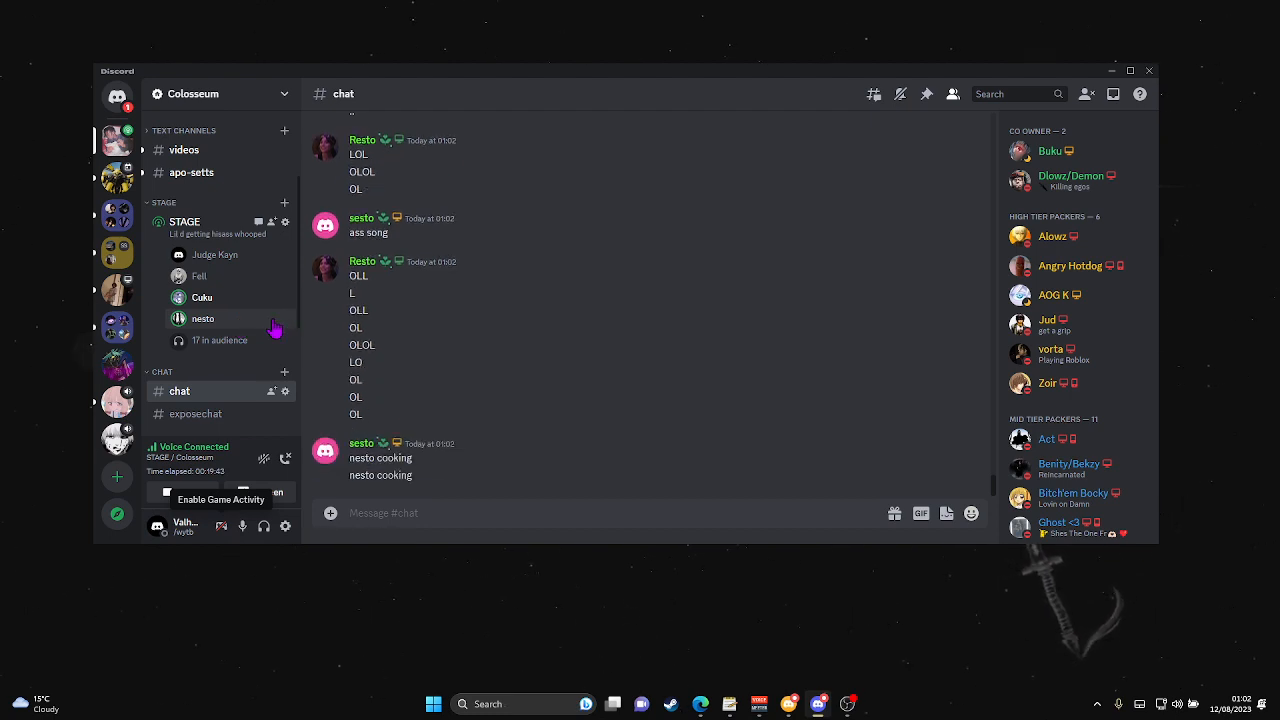
Disable the same Stage speaker's video from their context menu.
right_click(204, 318)
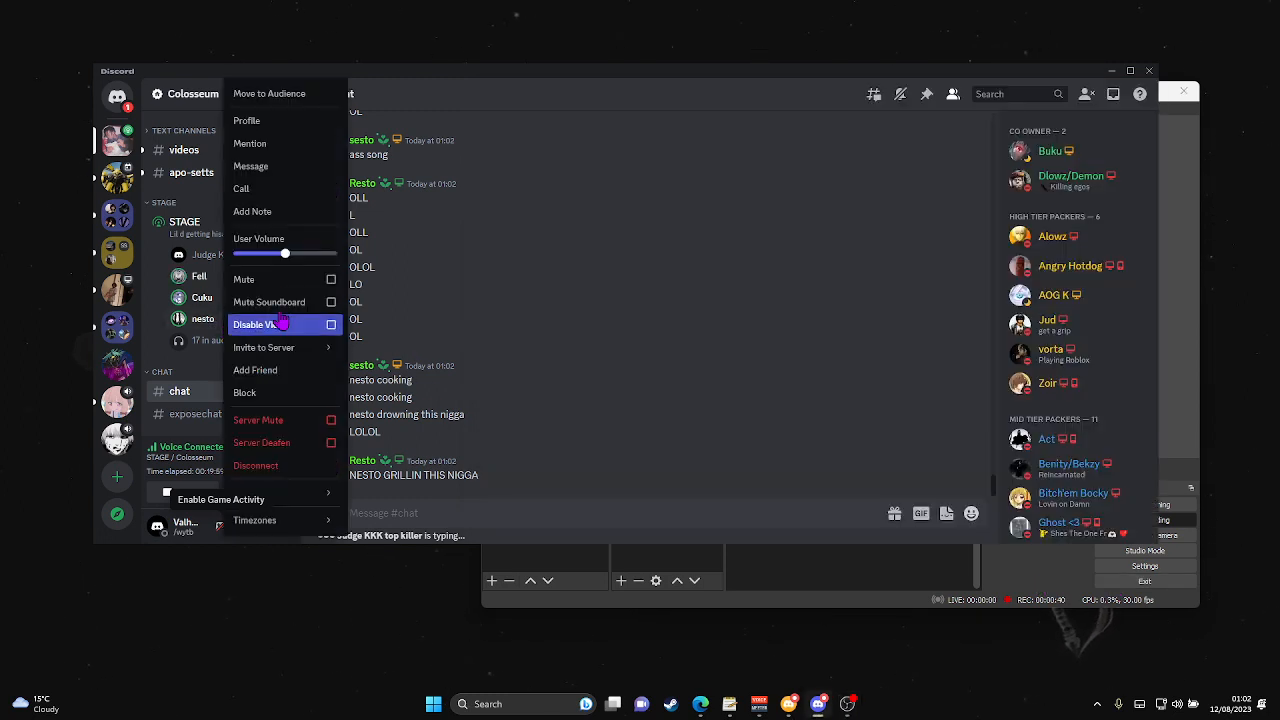
click(244, 280)
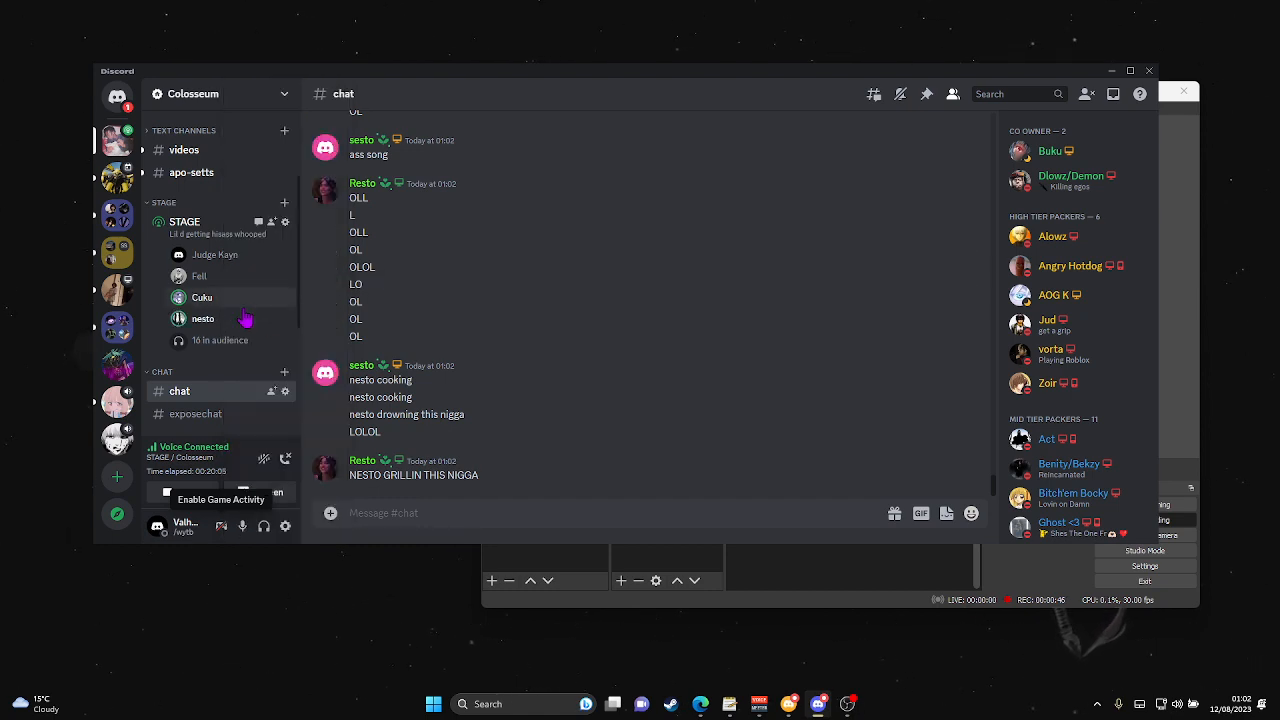
Bring OBS Studio forward and stop the running screen recording.
right_click(200, 296)
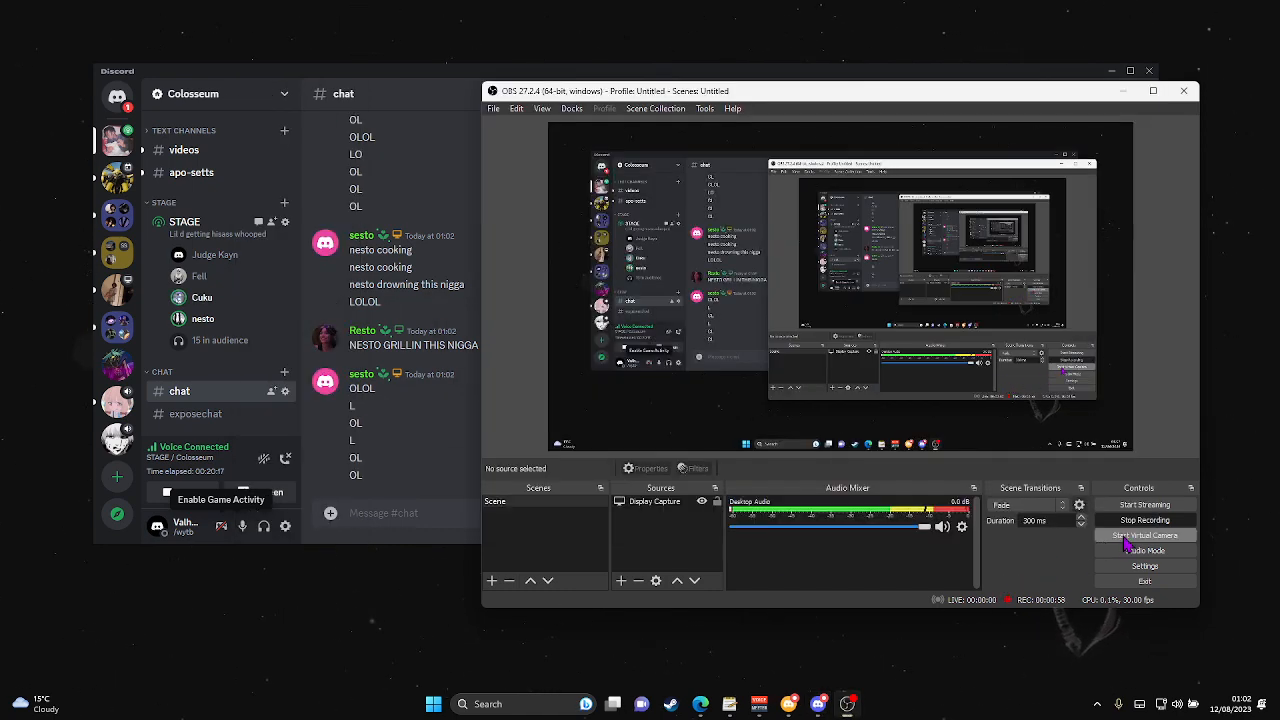
click(1144, 520)
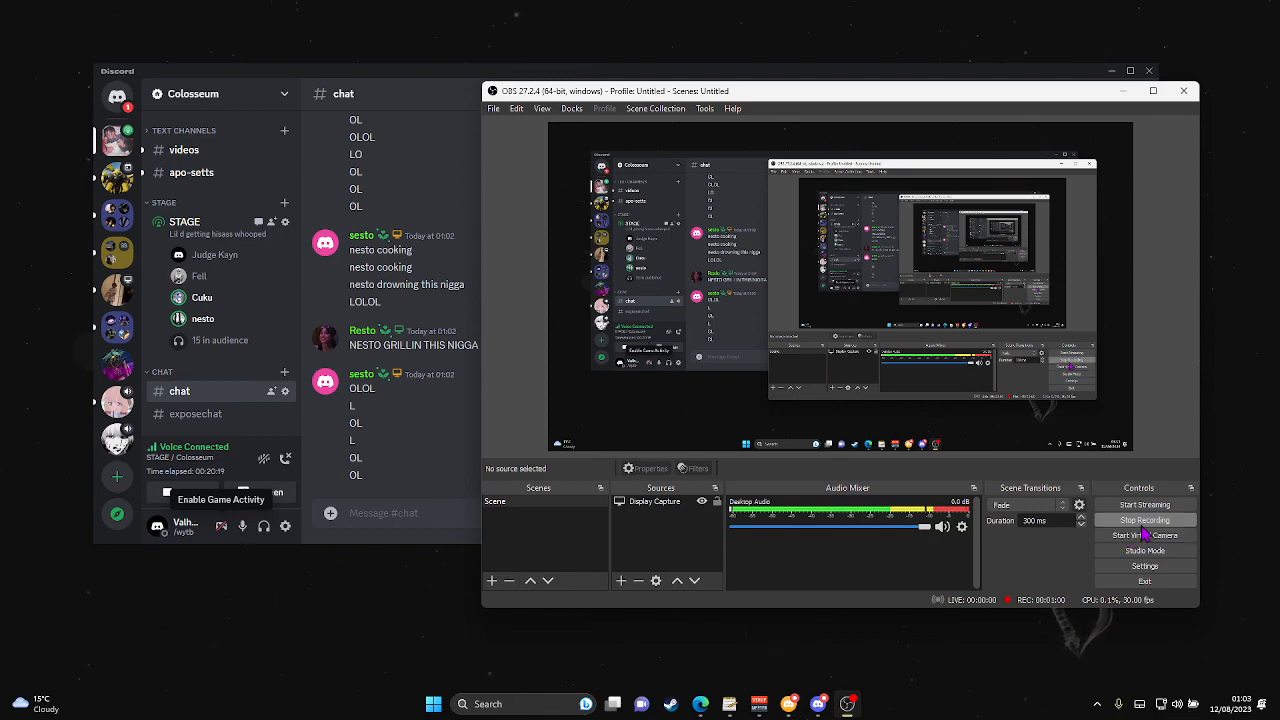